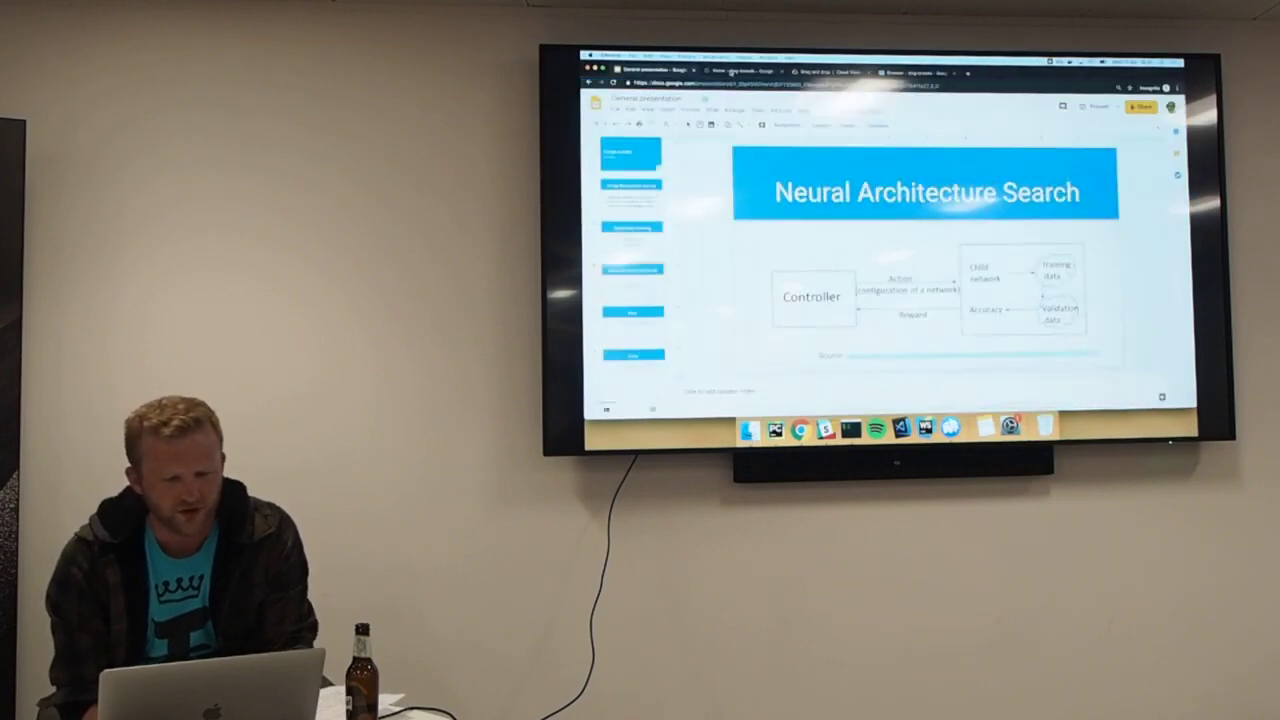
# Switch from the slides to the Cloud Vision drag-and-drop demo tab in Chrome.
pyautogui.click(745, 71)
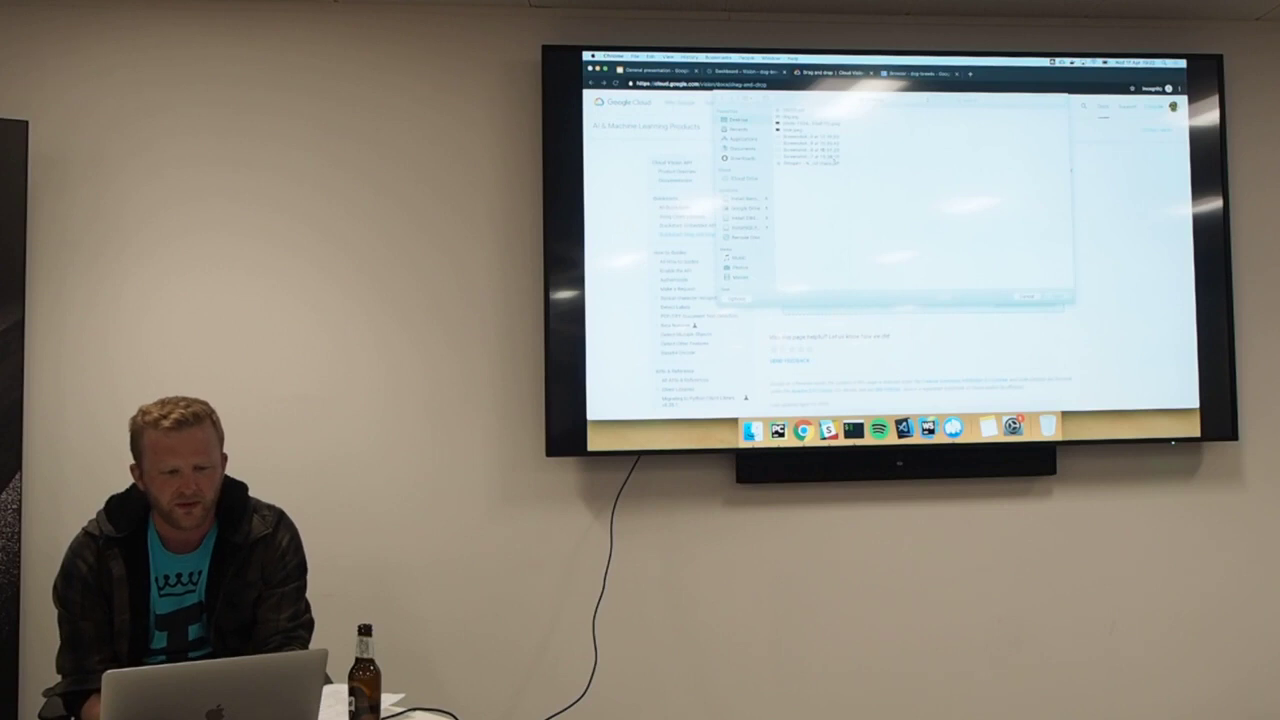
# Choose the giraffes-and-zebras sample photo in the file picker so the demo analyses it.
pyautogui.click(810, 123)
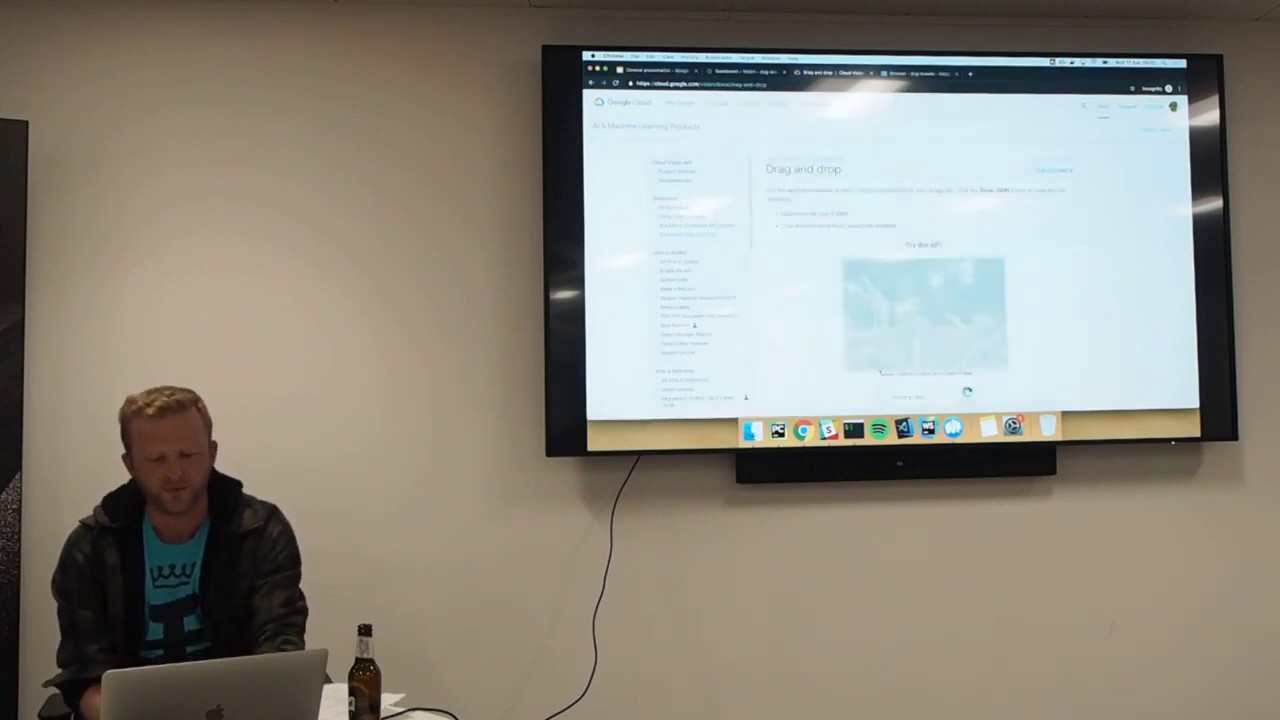
pyautogui.scroll(-3)
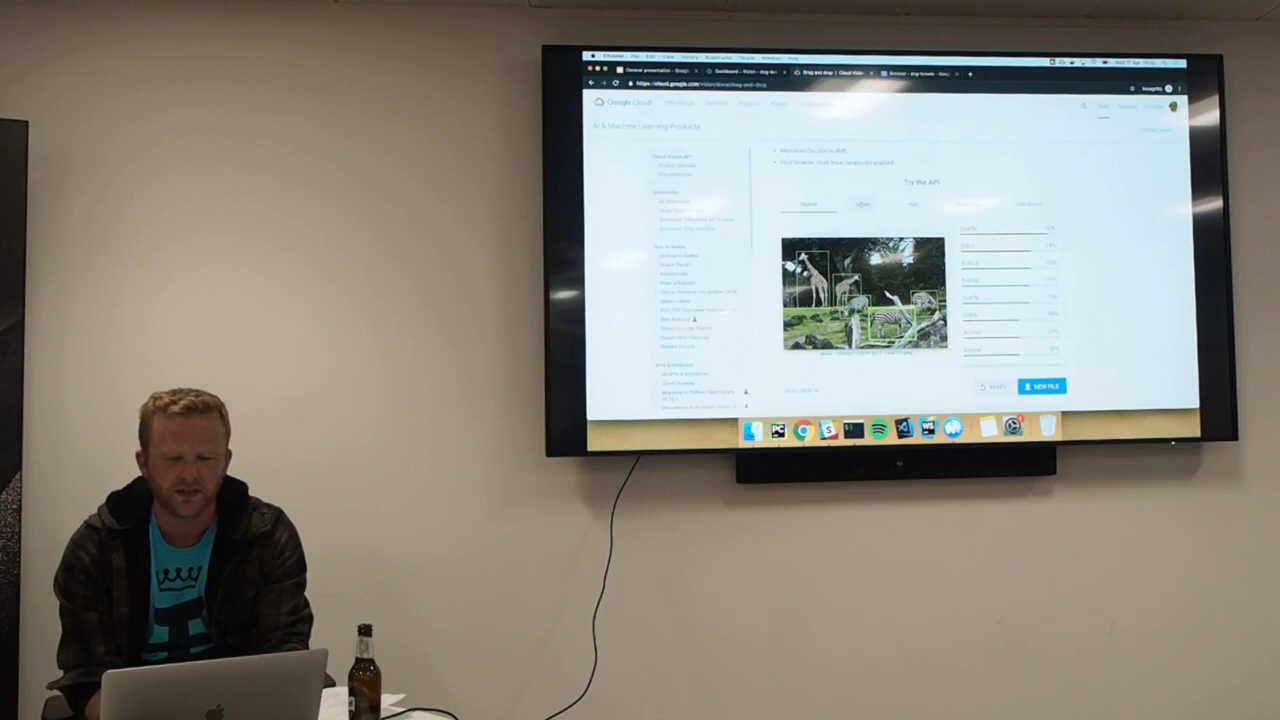
pyautogui.click(862, 204)
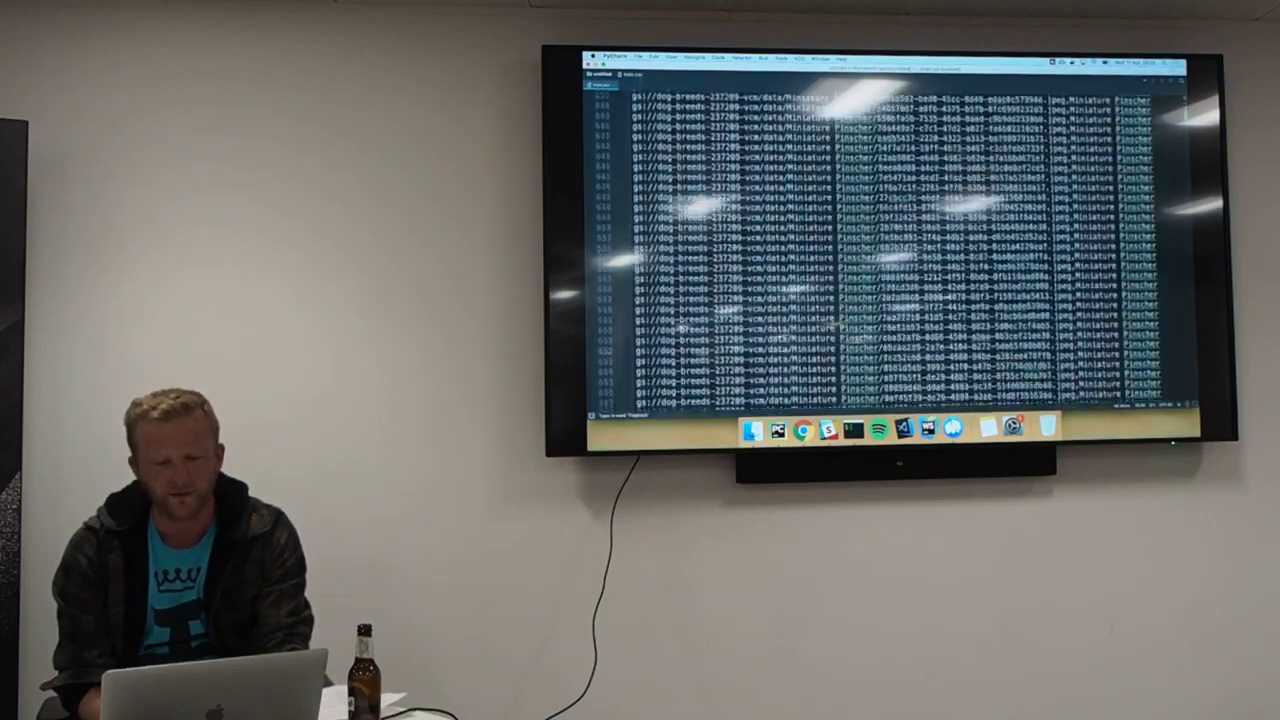
# Scroll through the CSV's gs:// image paths and breed labels down to the Australian Silky Terrier rows.
pyautogui.scroll(-3)
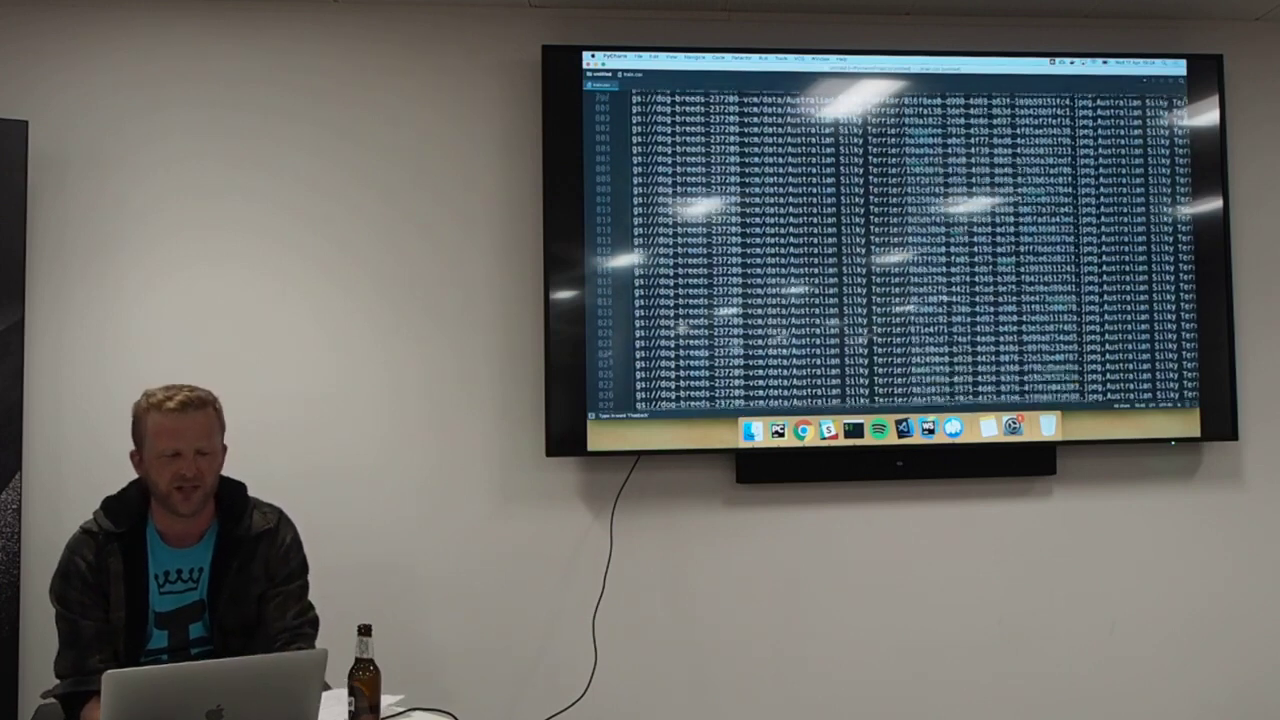
pyautogui.scroll(-3)
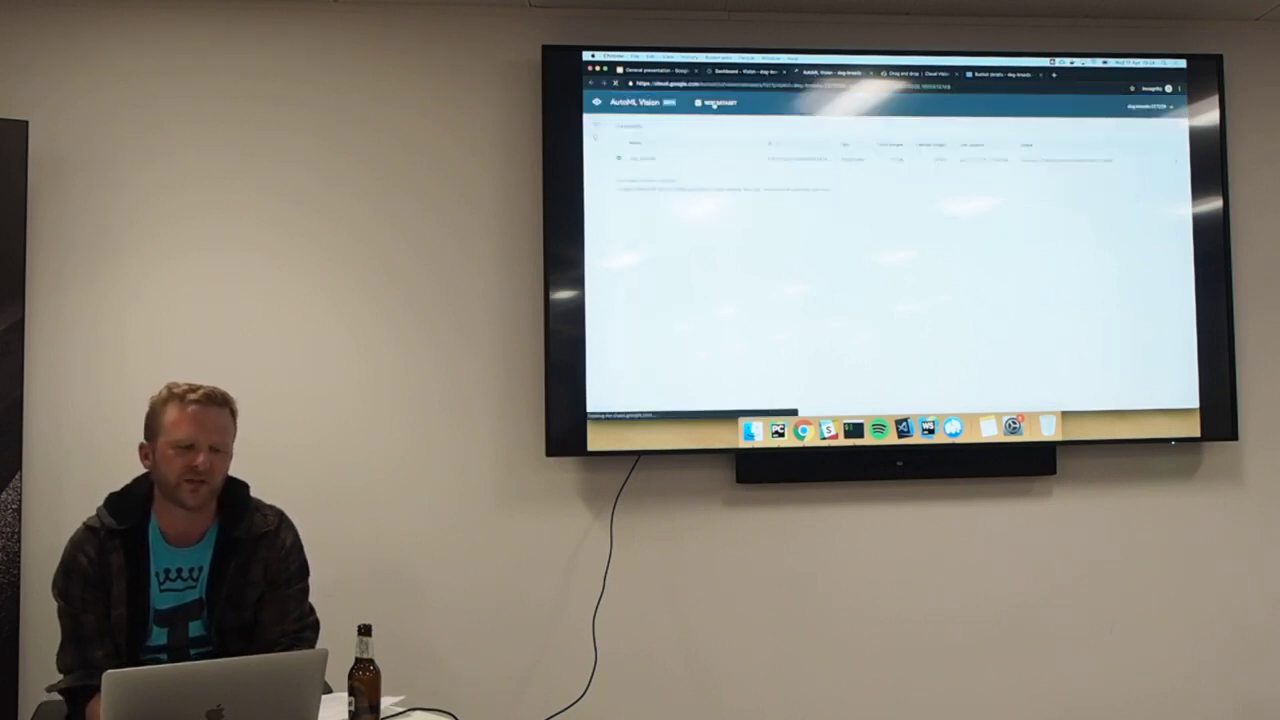
# Show the dog_breeds dataset row with its image counts, last-updated date and status.
pyautogui.click(718, 103)
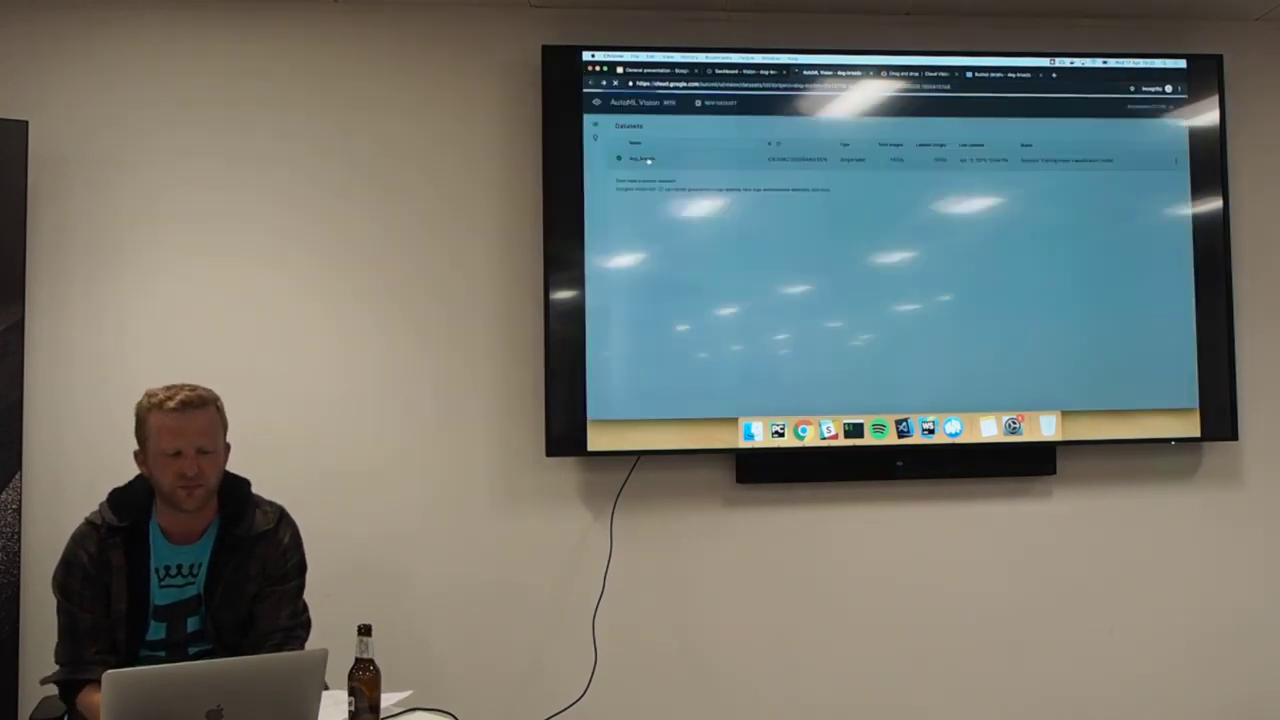
pyautogui.click(642, 159)
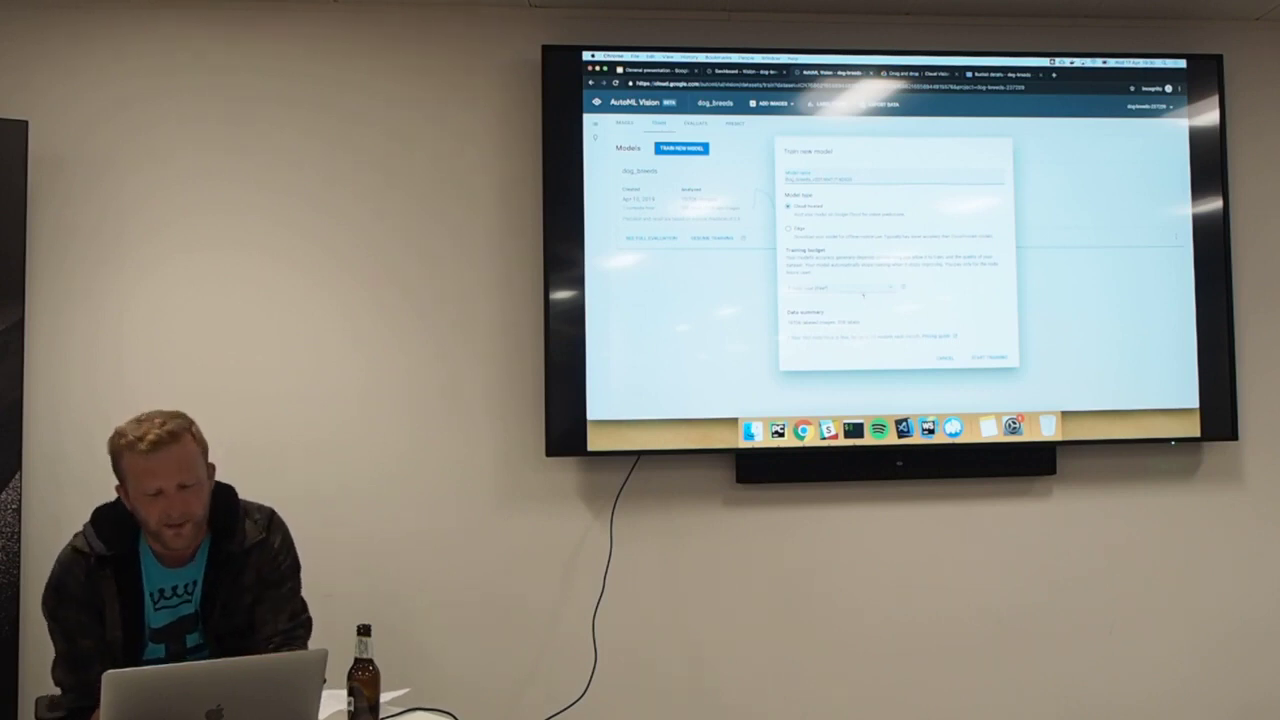
# Pick a training budget for the new cloud-hosted dog_breeds model.
pyautogui.click(845, 288)
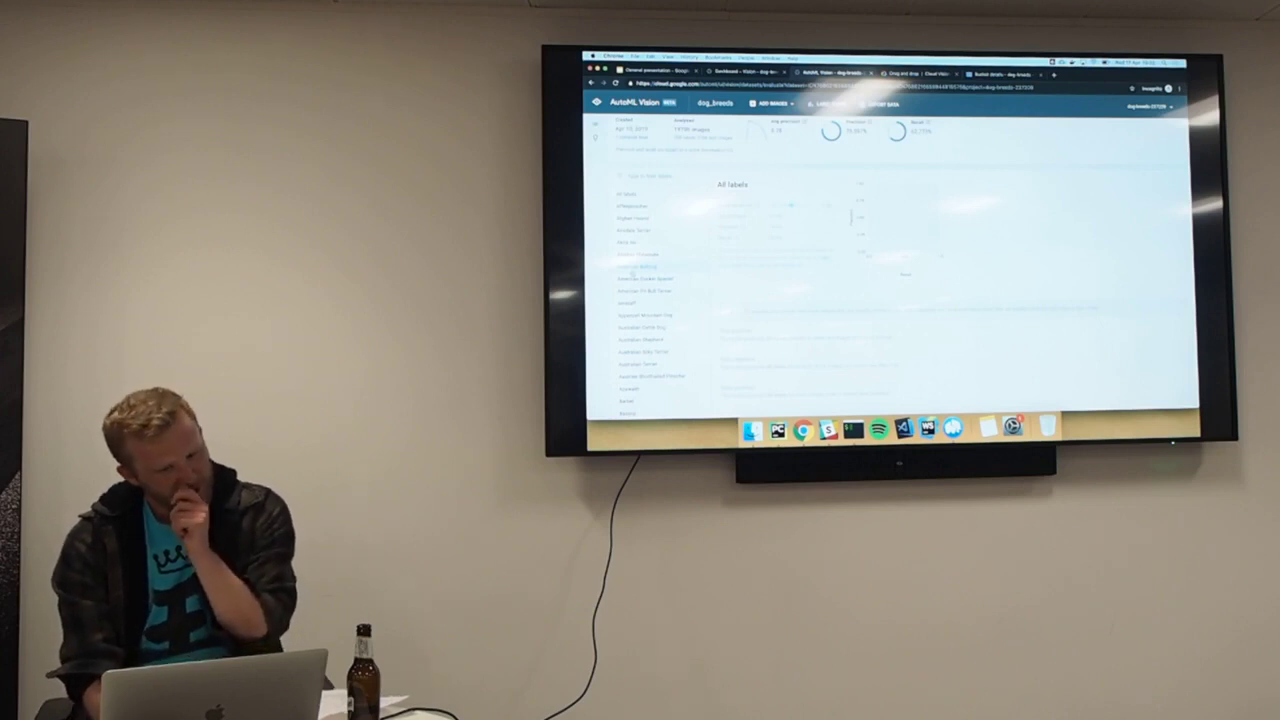
# Select American Bulldog and scroll through its true positive, false negative and false positive images.
pyautogui.click(638, 265)
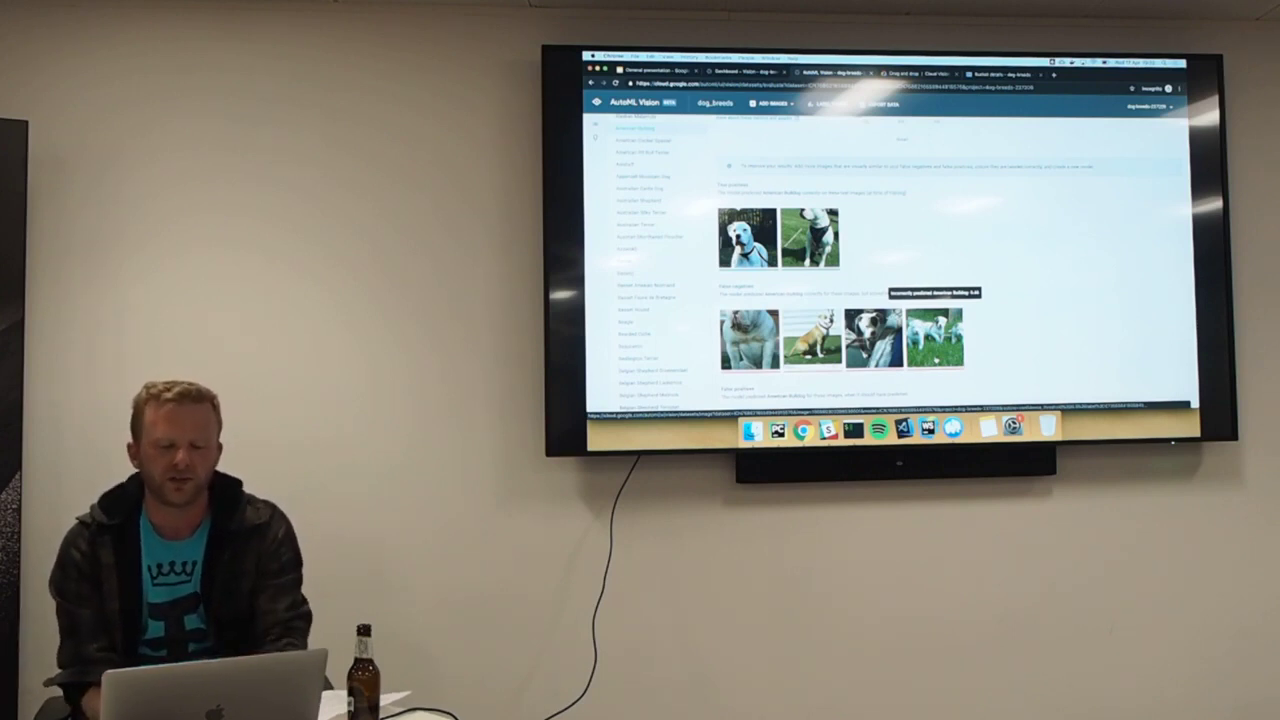
pyautogui.click(636, 209)
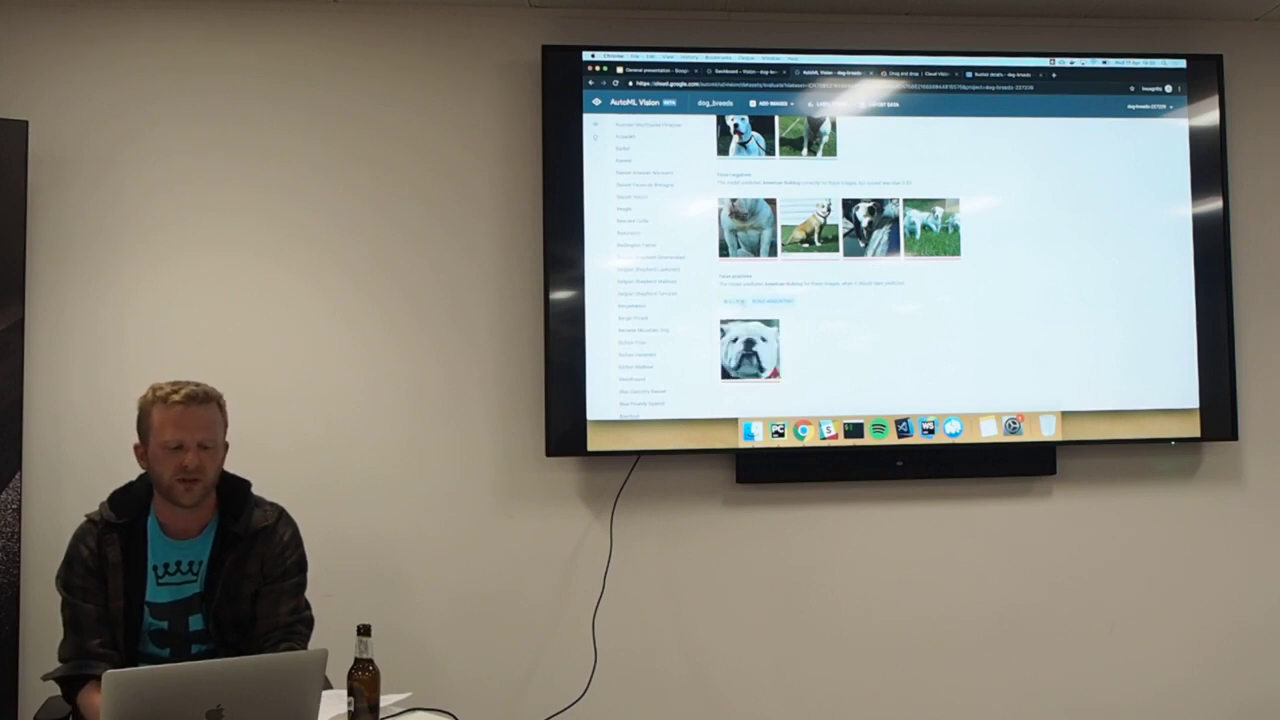
pyautogui.scroll(-3)
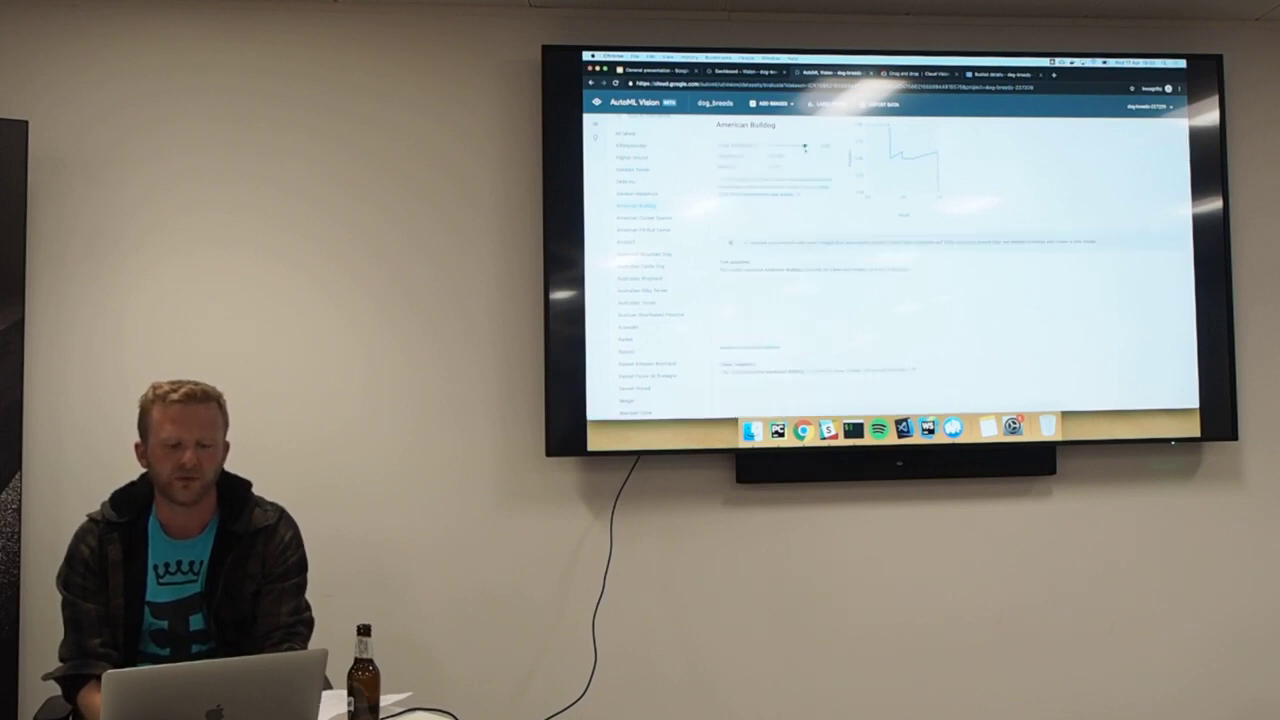
pyautogui.scroll(-3)
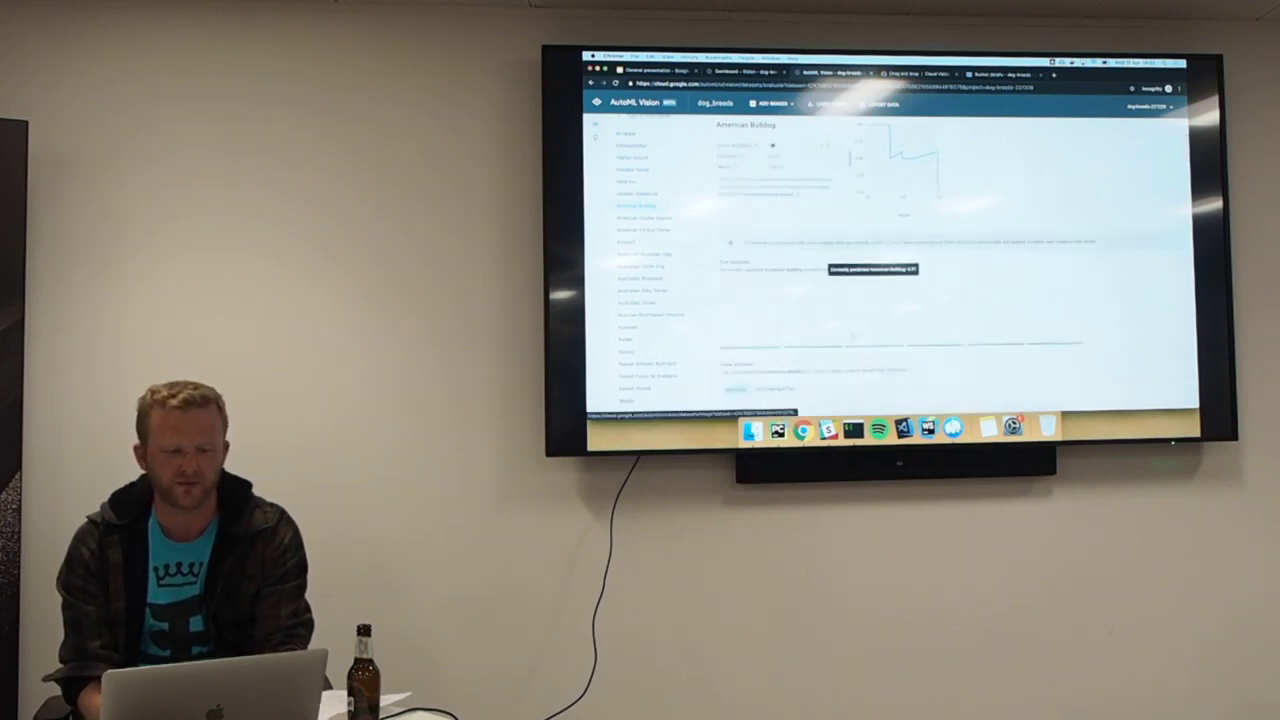
pyautogui.scroll(-3)
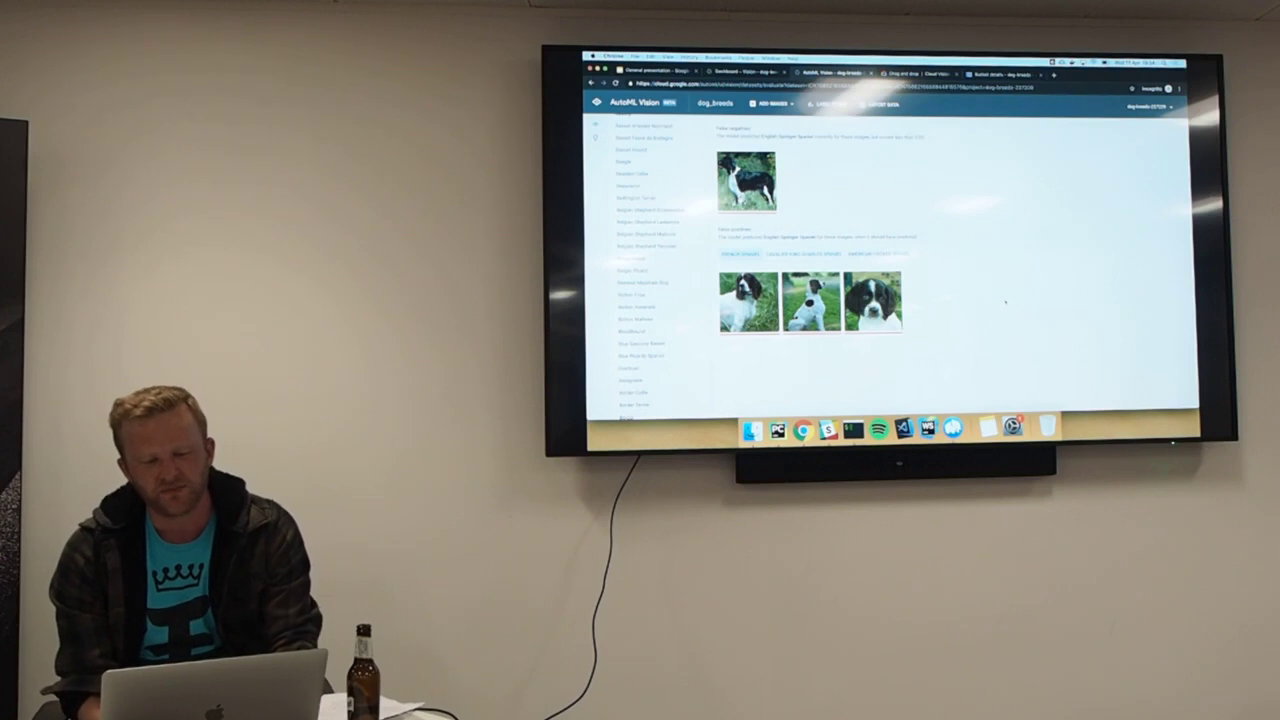
pyautogui.scroll(-3)
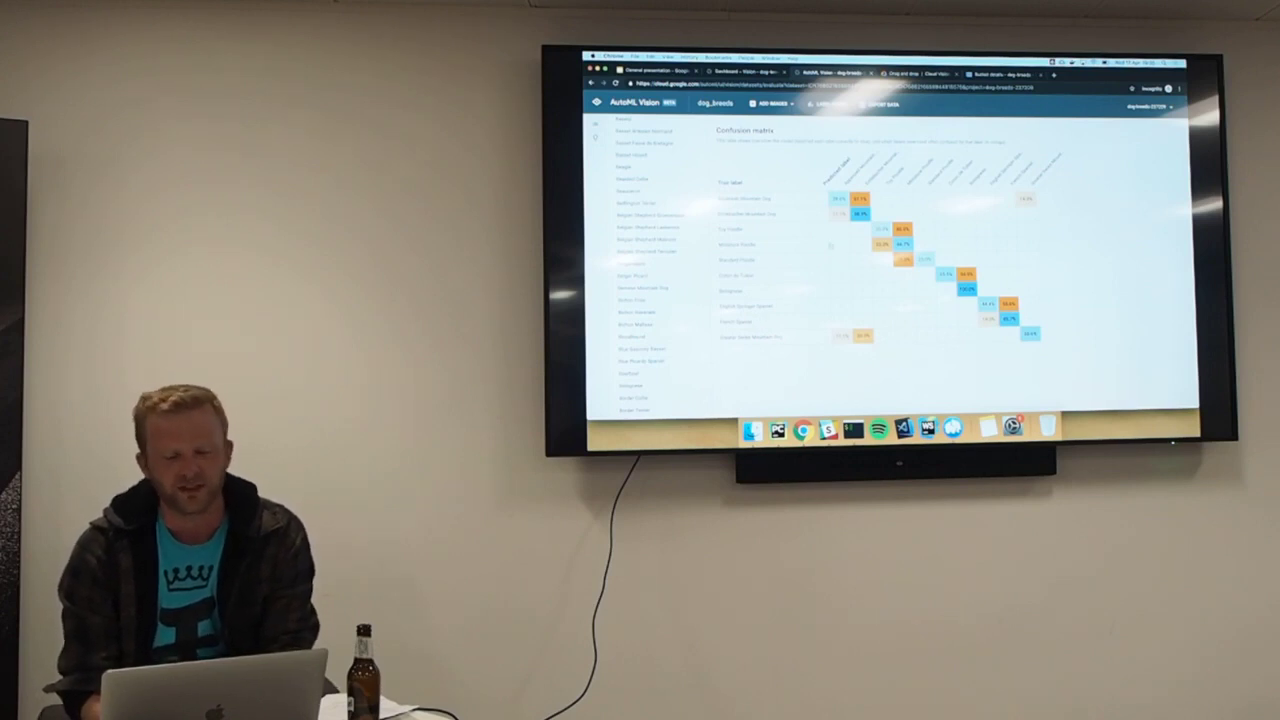
# Scroll the Evaluate tab down to the confusion matrix of true versus predicted breeds.
pyautogui.scroll(-3)
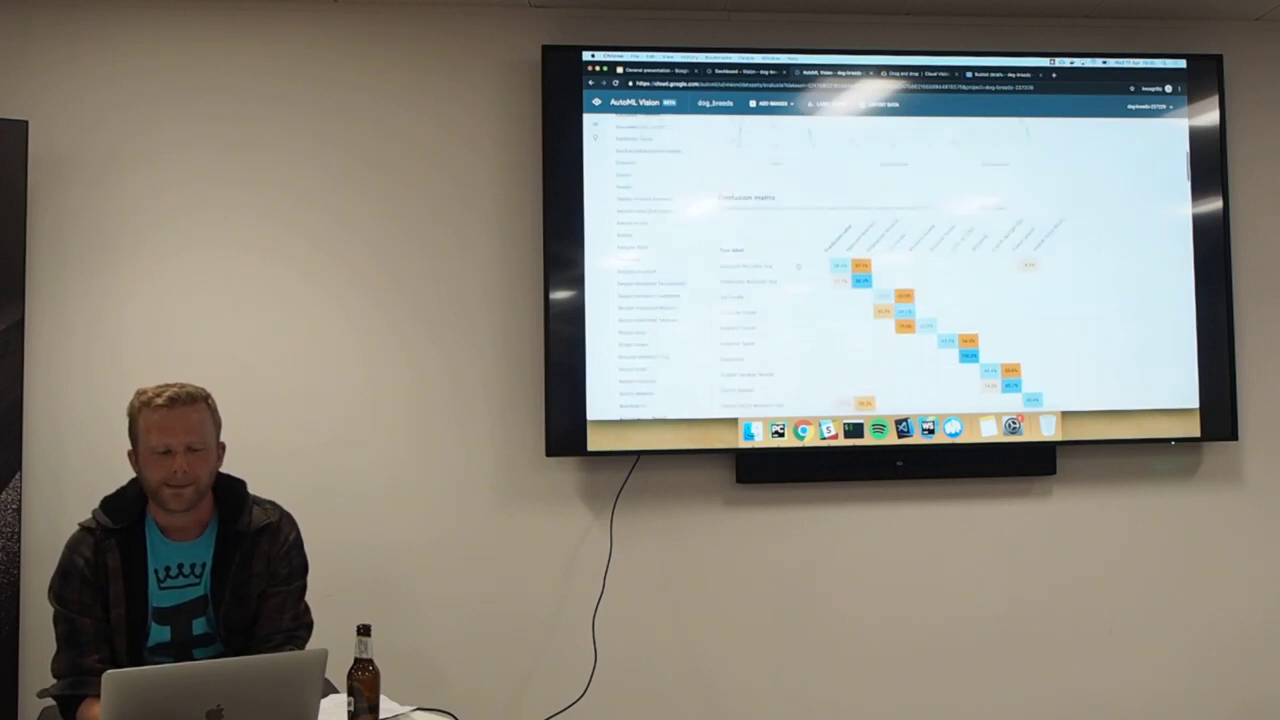
pyautogui.scroll(-3)
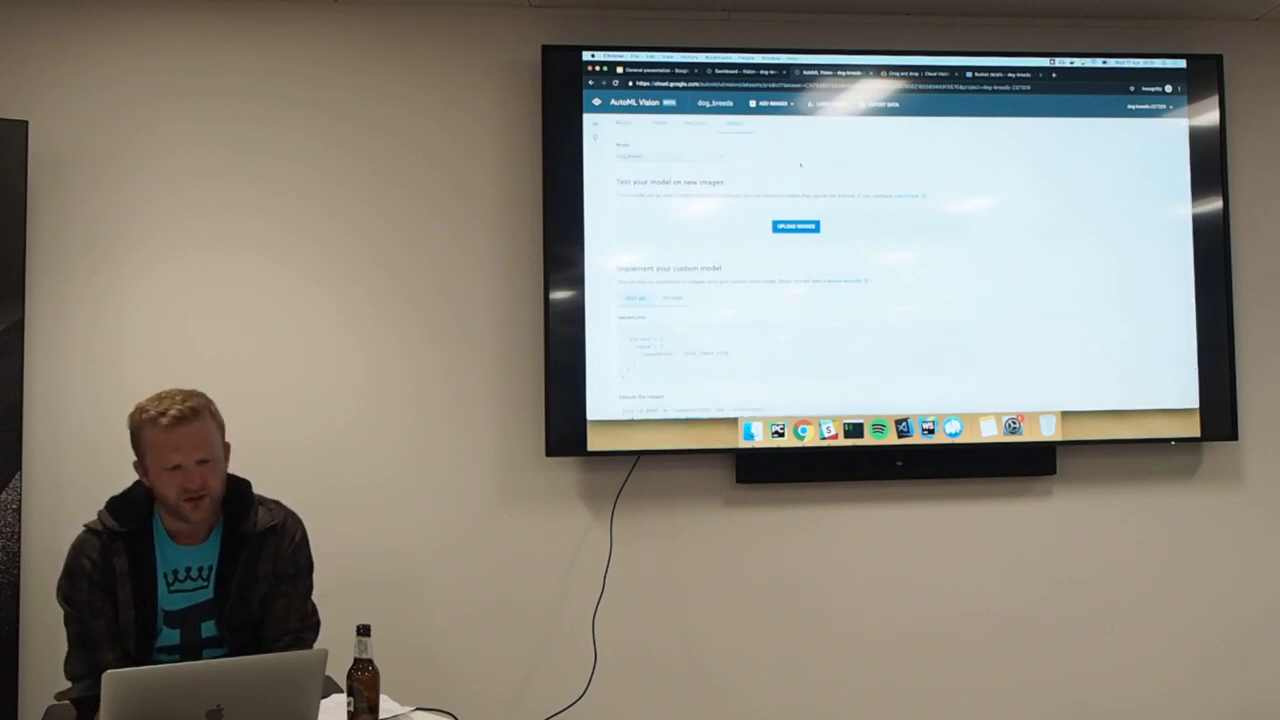
# Return to the Neural Architecture Search slide in the presentation tab.
pyautogui.click(660, 71)
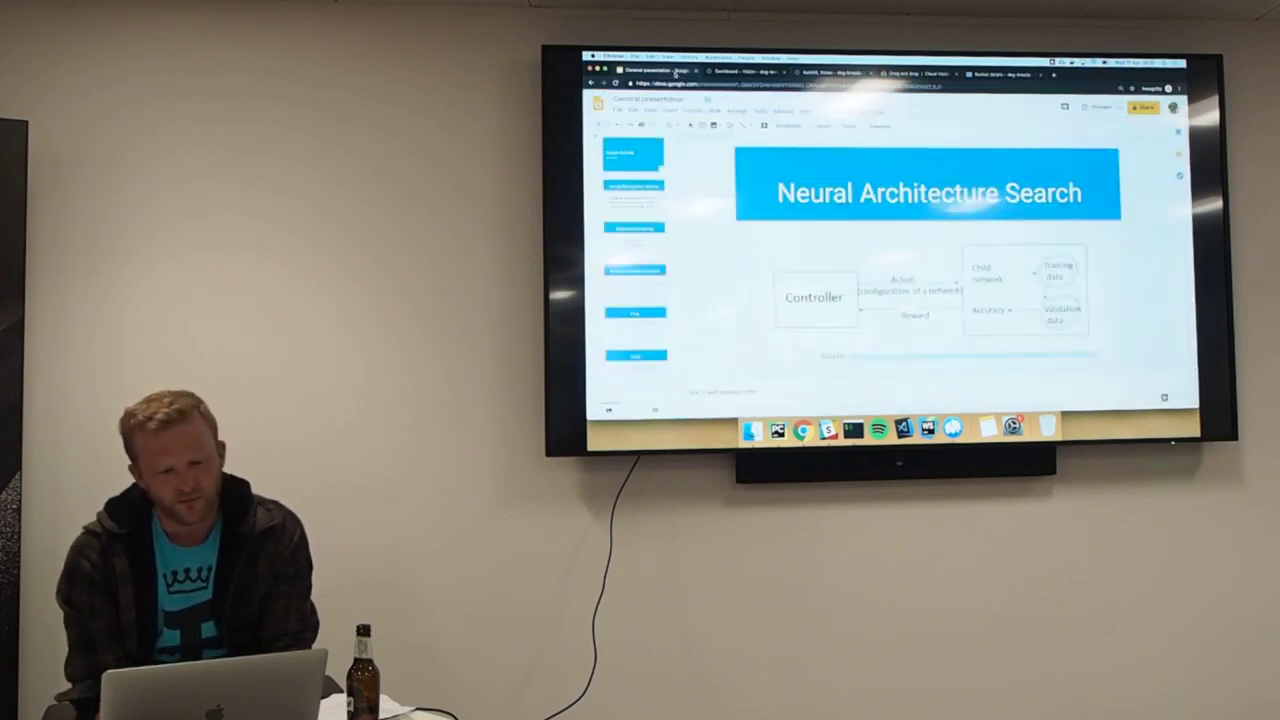